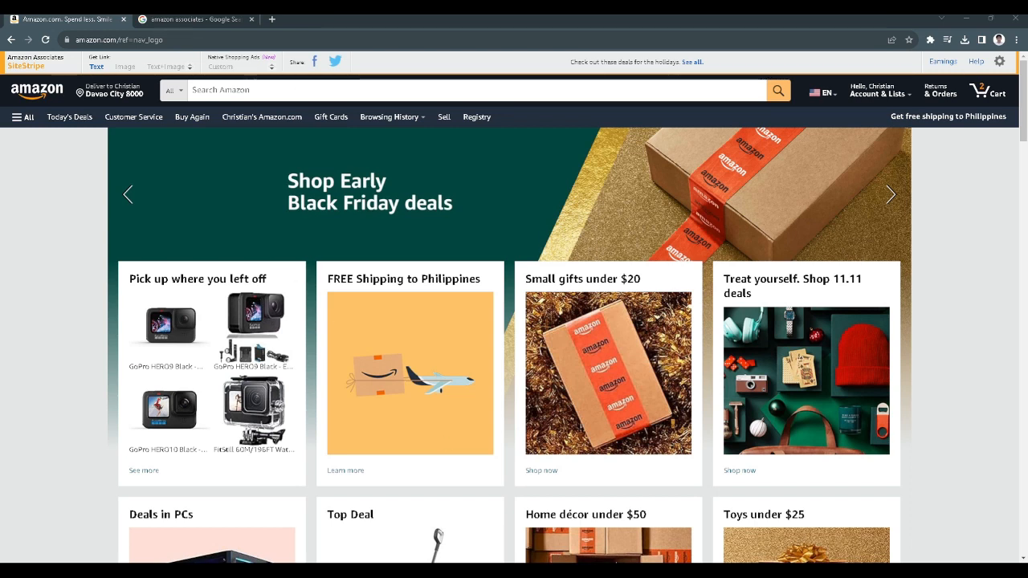
{"action": "mouse_move", "coordinate": [594, 526]}
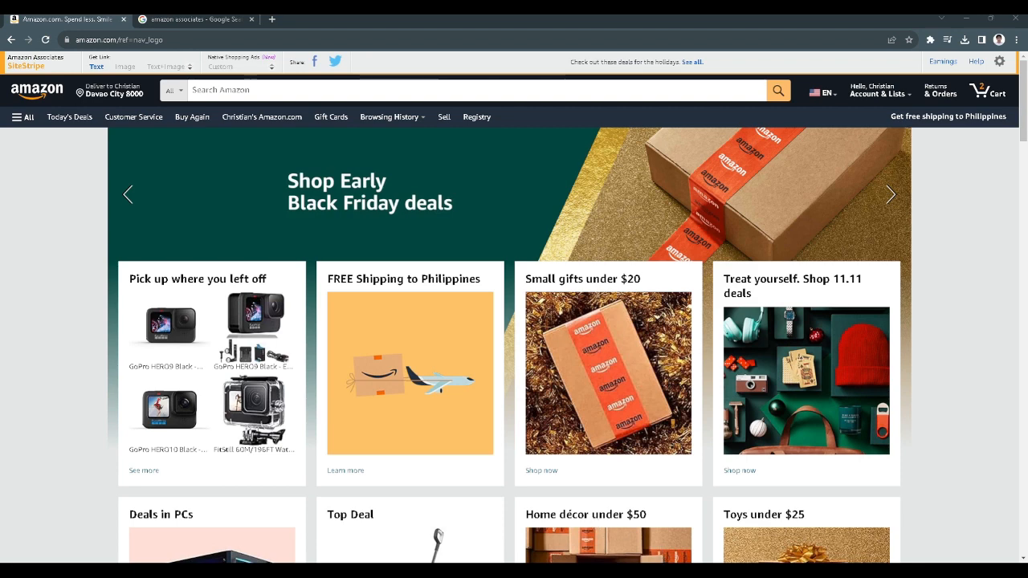
- From the Google 'amazon associates' results, open the Amazon.com Associates Central result
{"action": "left_click", "coordinate": [890, 195]}
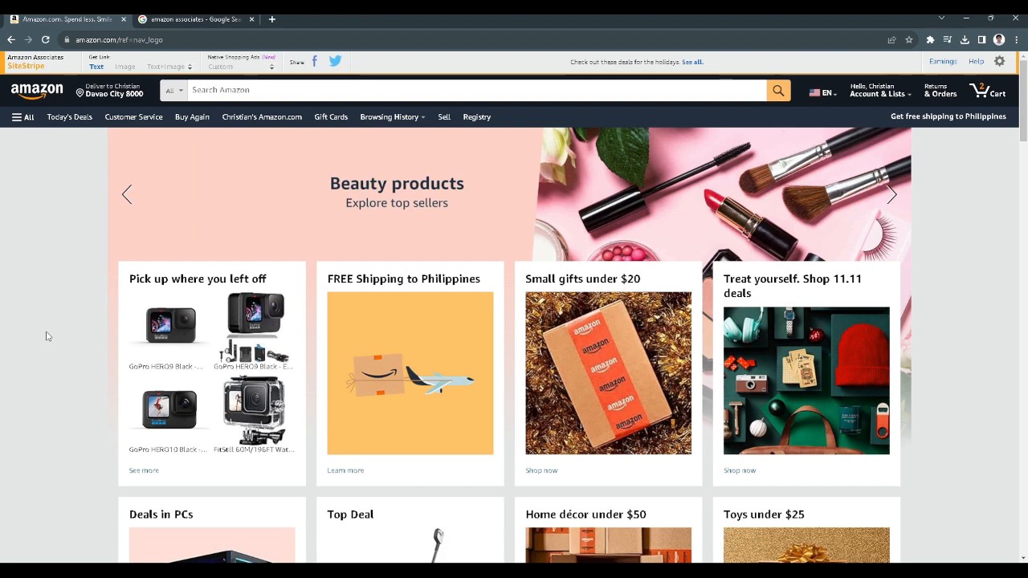
{"action": "mouse_move", "coordinate": [63, 302]}
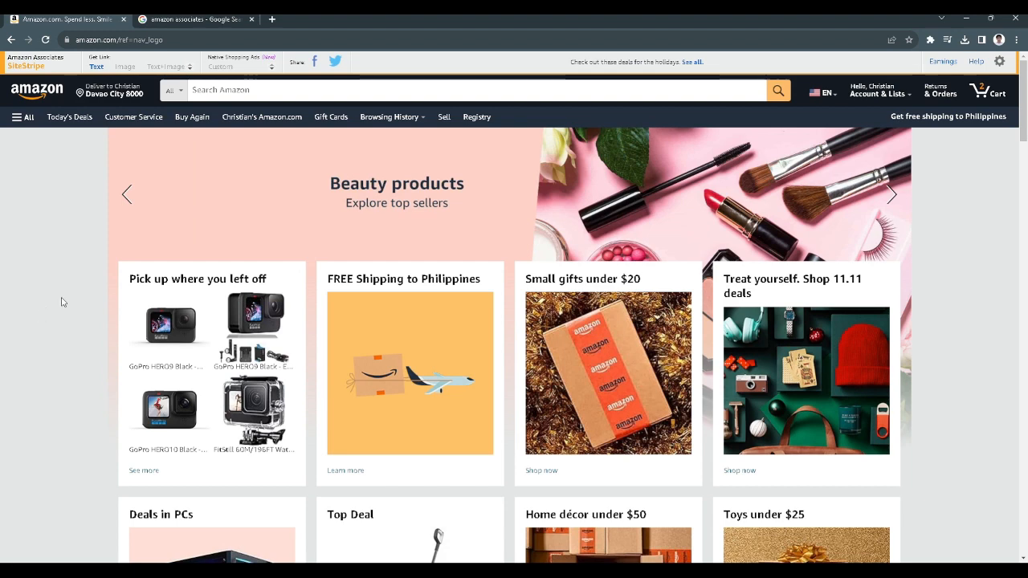
{"action": "left_click", "coordinate": [193, 18]}
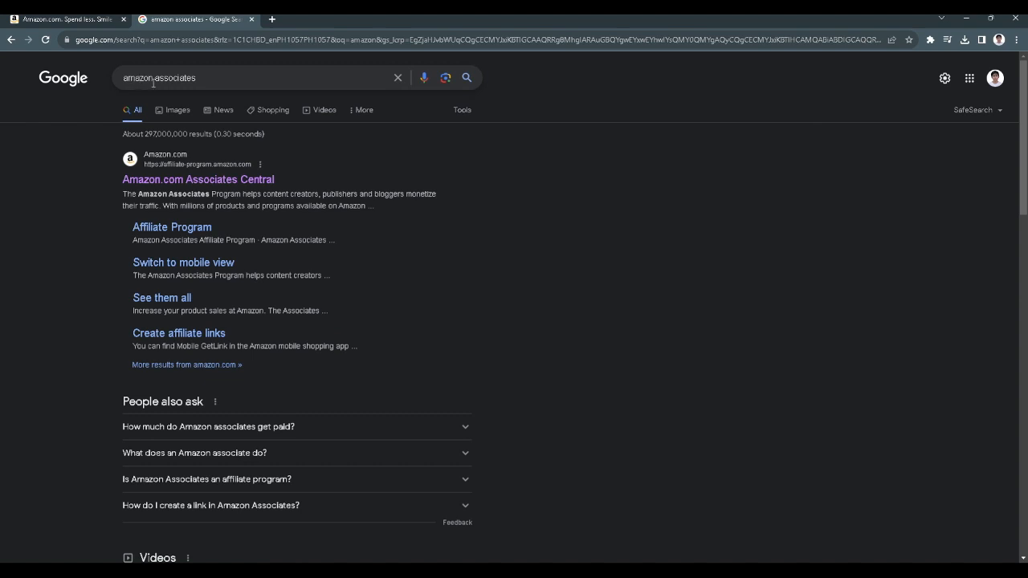
{"action": "mouse_move", "coordinate": [84, 179]}
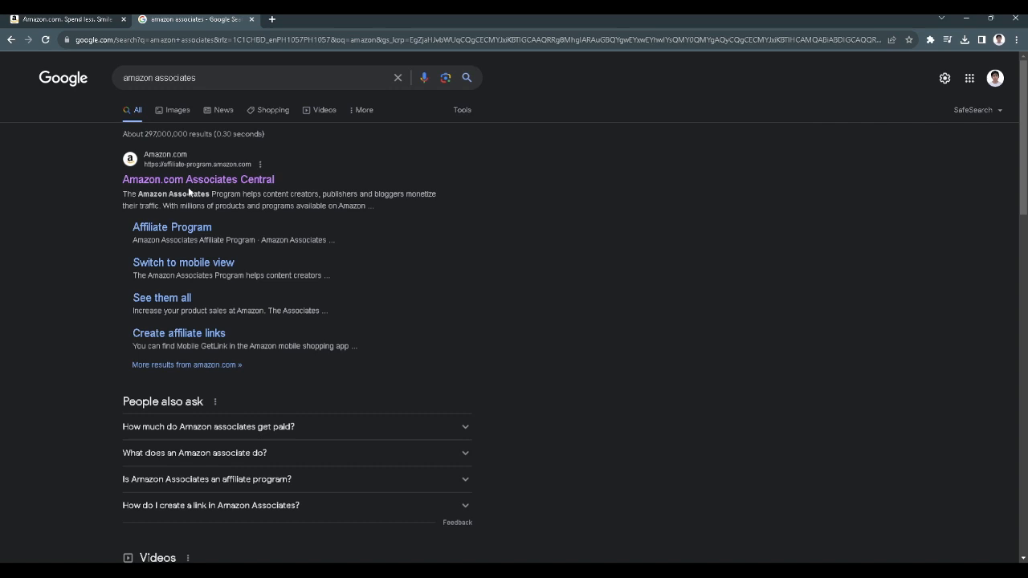
{"action": "left_click", "coordinate": [198, 179]}
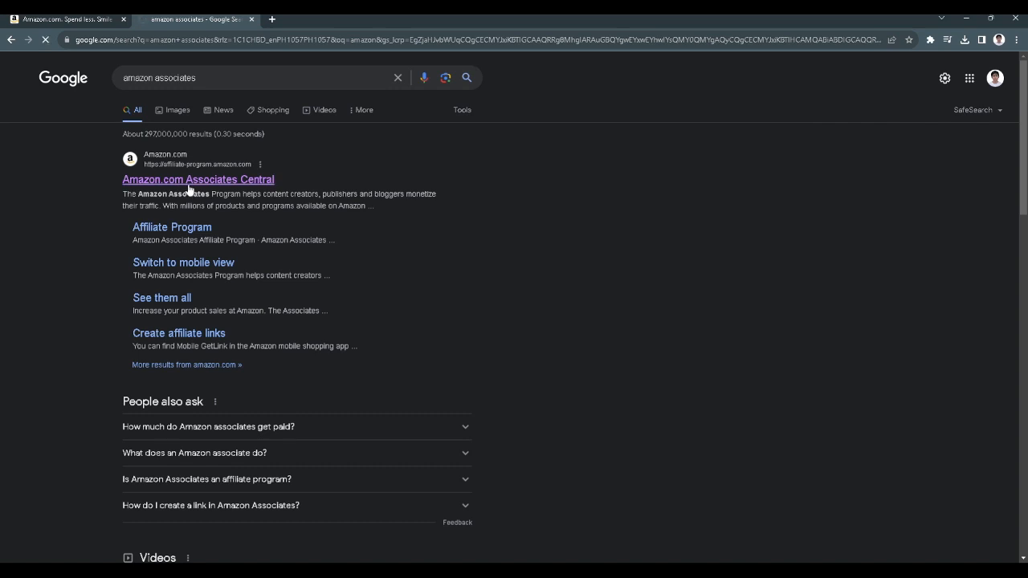
- Scroll the Associates Central dashboard to review the earnings overview and this month's summary
{"action": "left_click", "coordinate": [197, 179]}
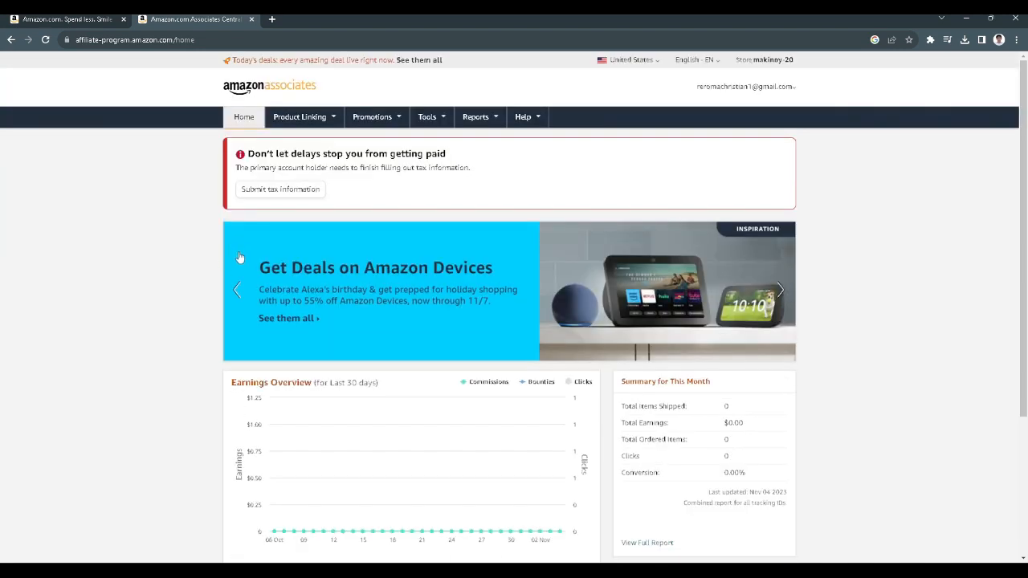
{"action": "mouse_move", "coordinate": [245, 241]}
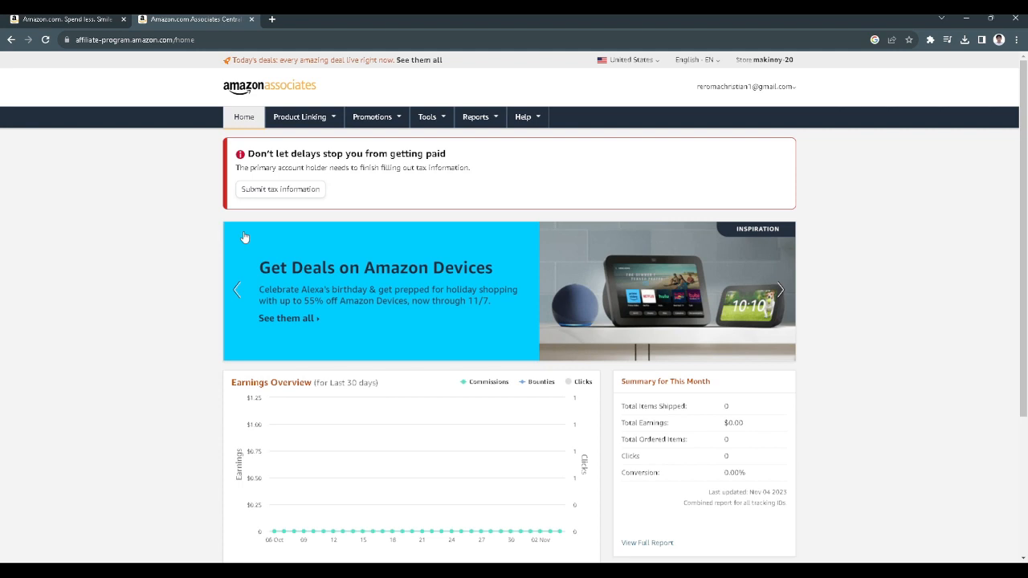
{"action": "mouse_move", "coordinate": [536, 158]}
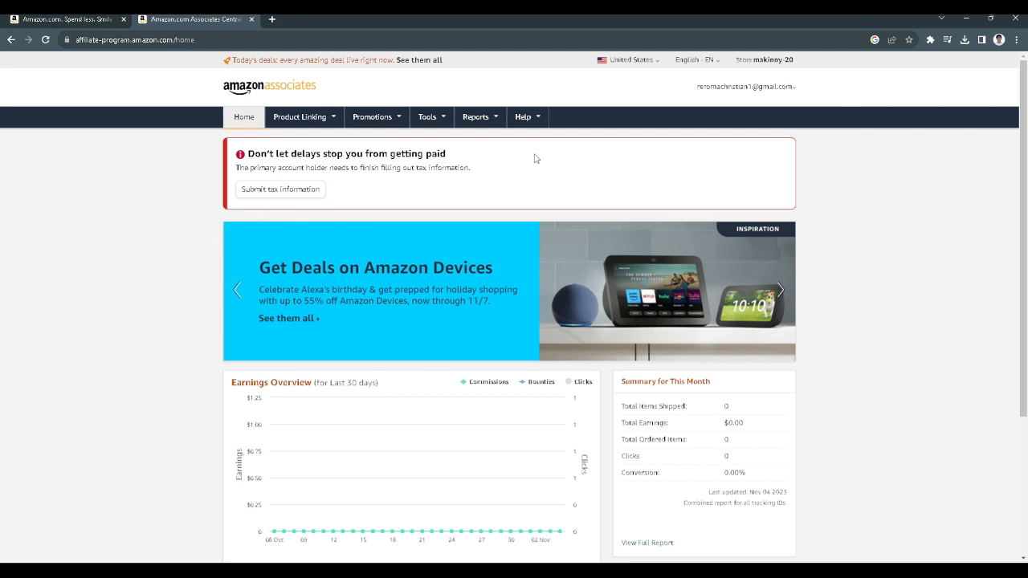
{"action": "left_click", "coordinate": [742, 86]}
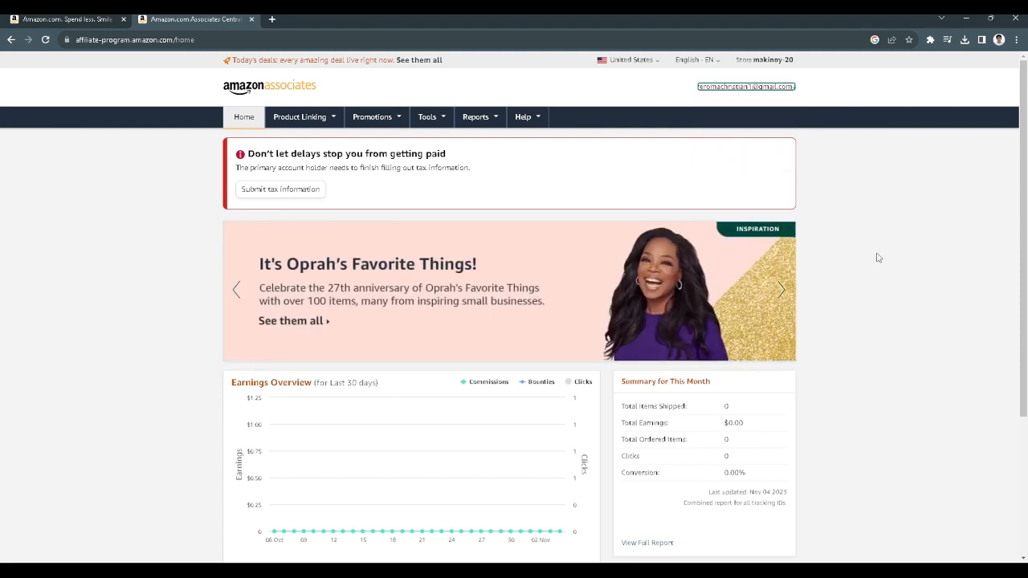
{"action": "scroll", "scroll_direction": "down", "scroll_amount": 3}
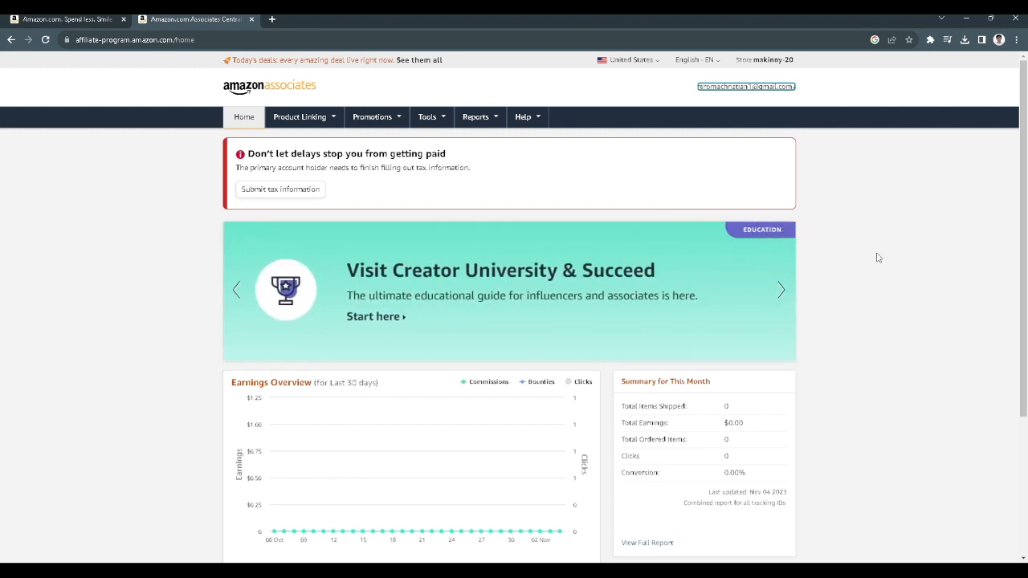
- Back in the Amazon tab, open the recently viewed GoPro HERO9 Black product page
{"action": "left_click", "coordinate": [64, 19]}
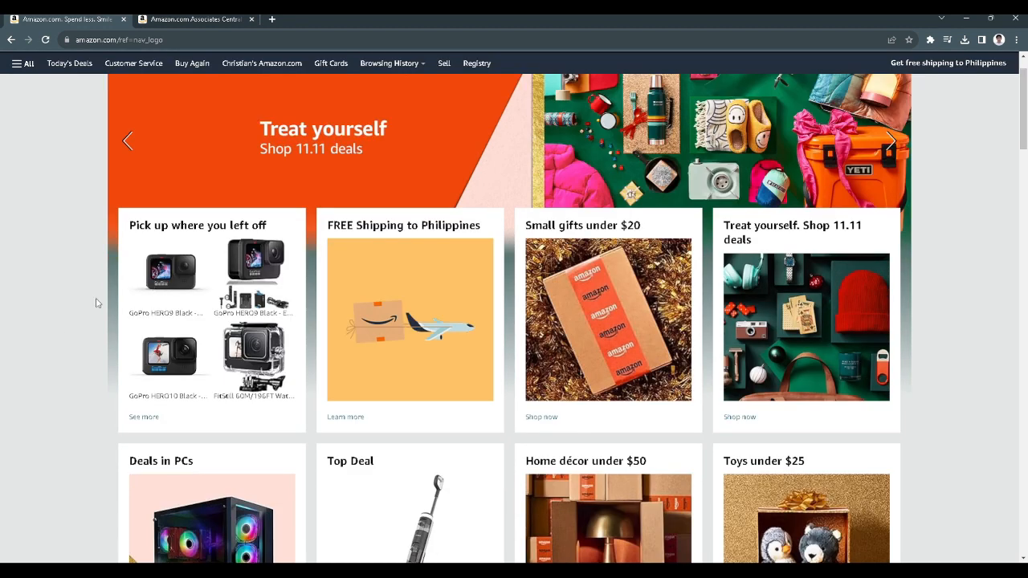
{"action": "mouse_move", "coordinate": [161, 299]}
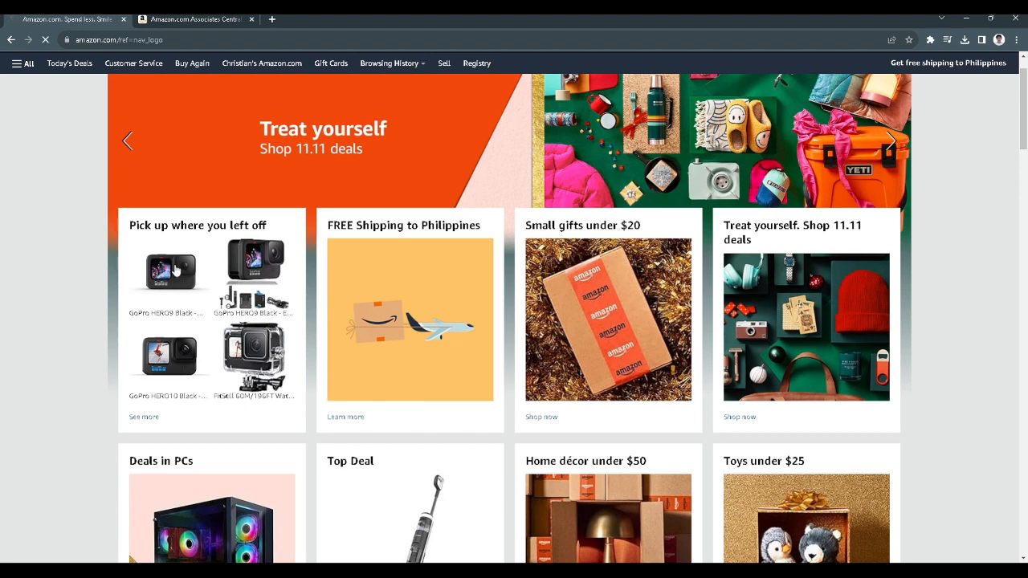
{"action": "left_click", "coordinate": [168, 271]}
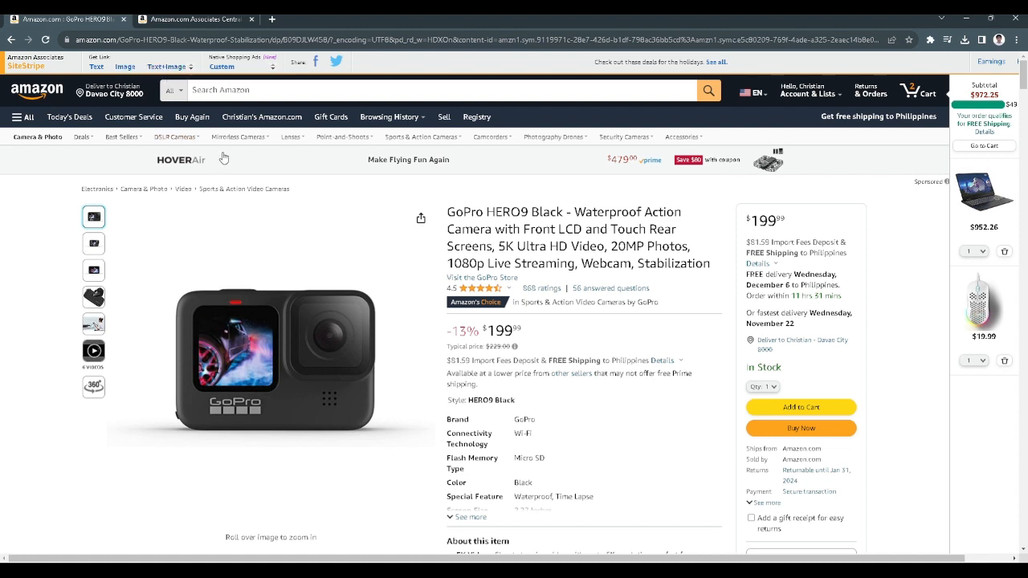
{"action": "left_click", "coordinate": [96, 66]}
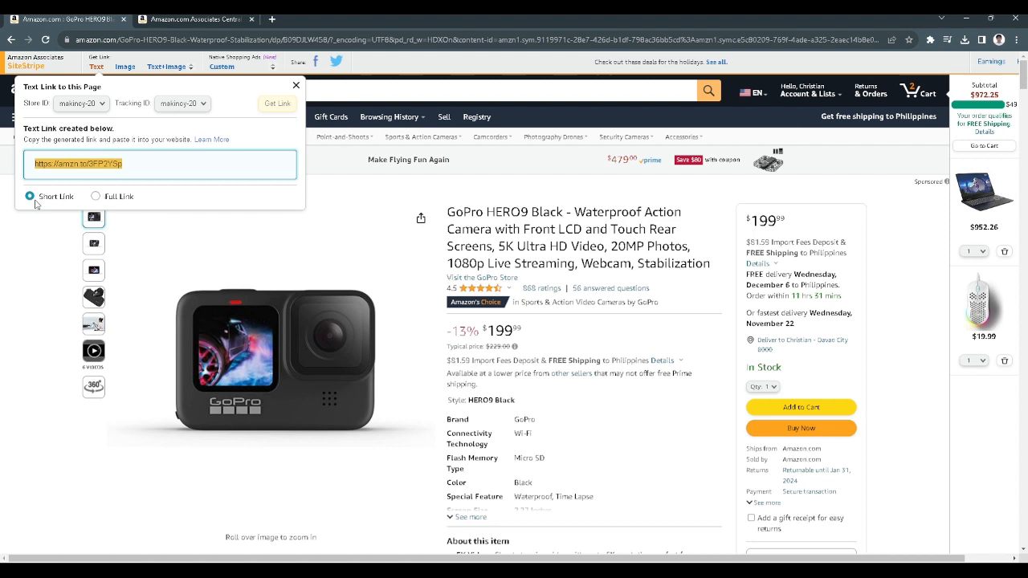
{"action": "left_click", "coordinate": [95, 196]}
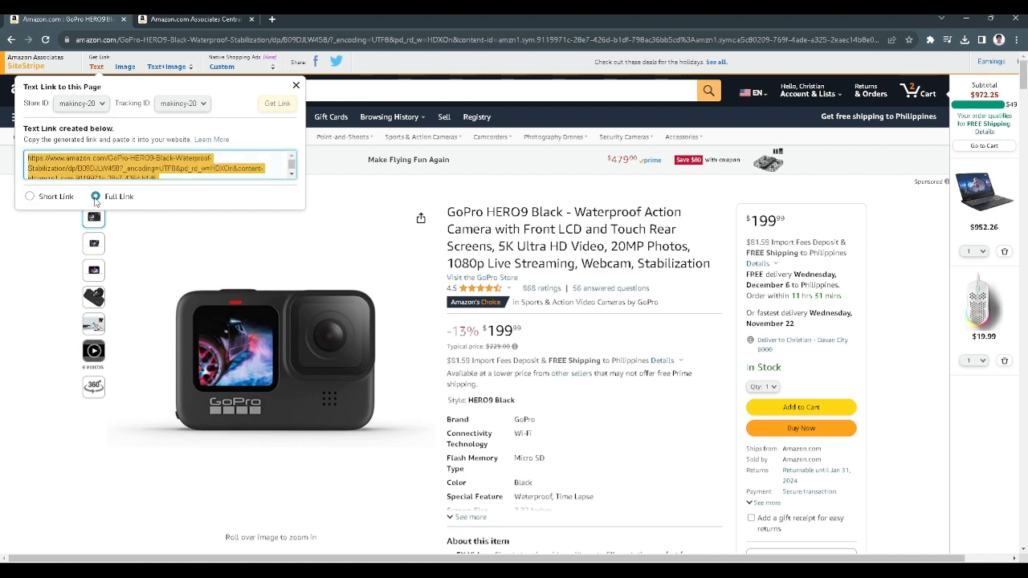
{"action": "left_click", "coordinate": [30, 196]}
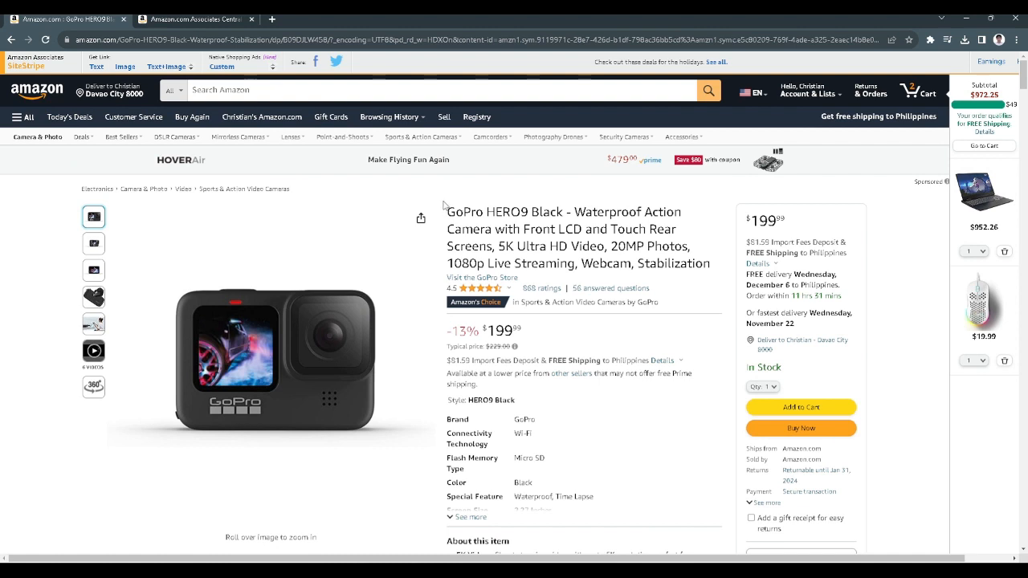
{"action": "mouse_move", "coordinate": [444, 186]}
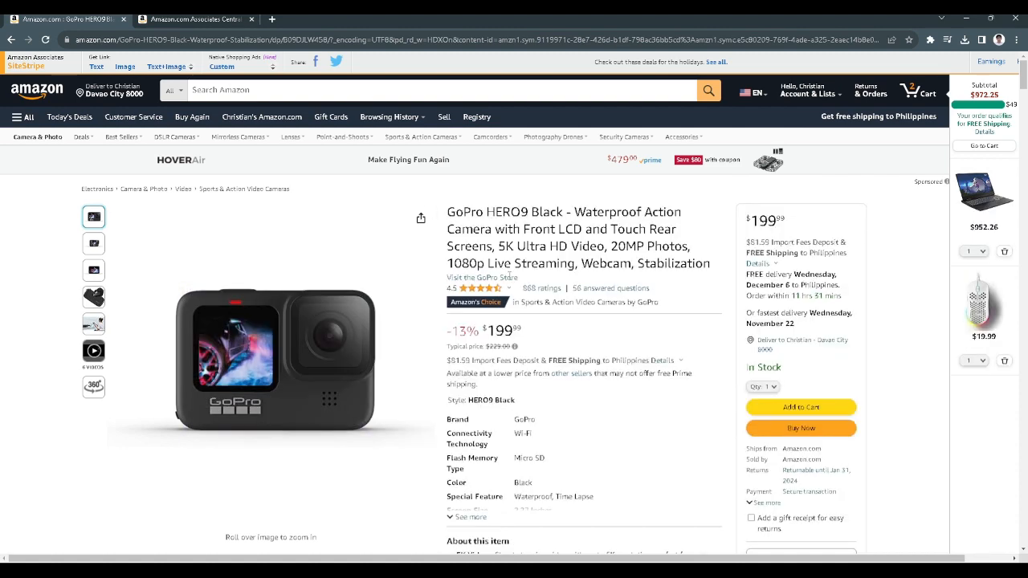
{"action": "mouse_move", "coordinate": [560, 337]}
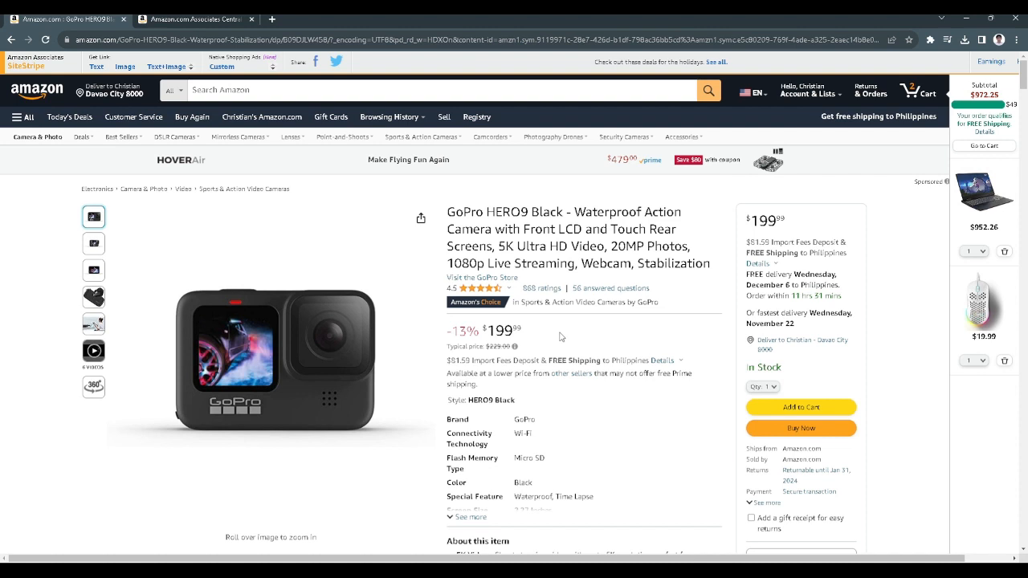
{"action": "mouse_move", "coordinate": [569, 357]}
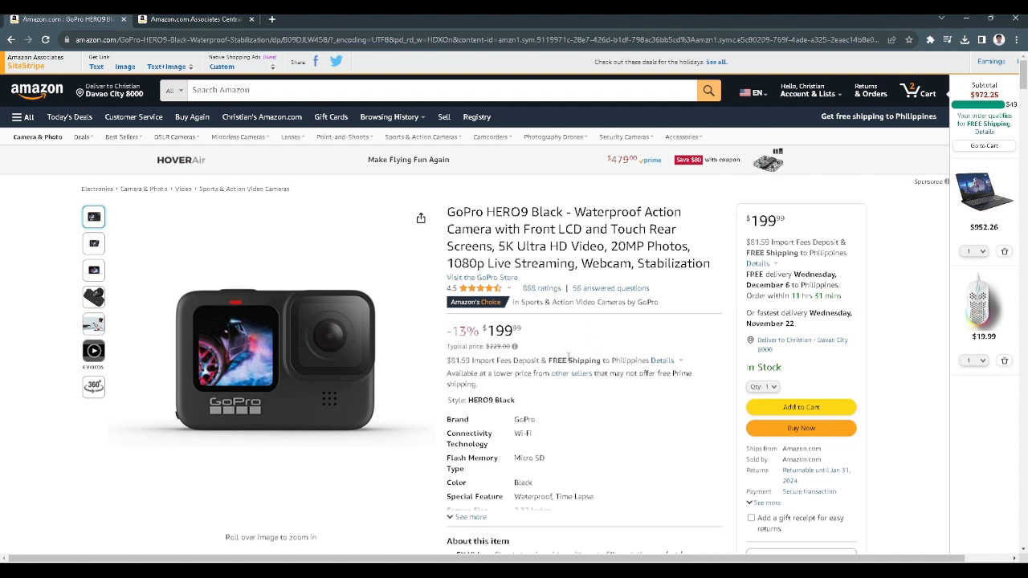
{"action": "mouse_move", "coordinate": [563, 352]}
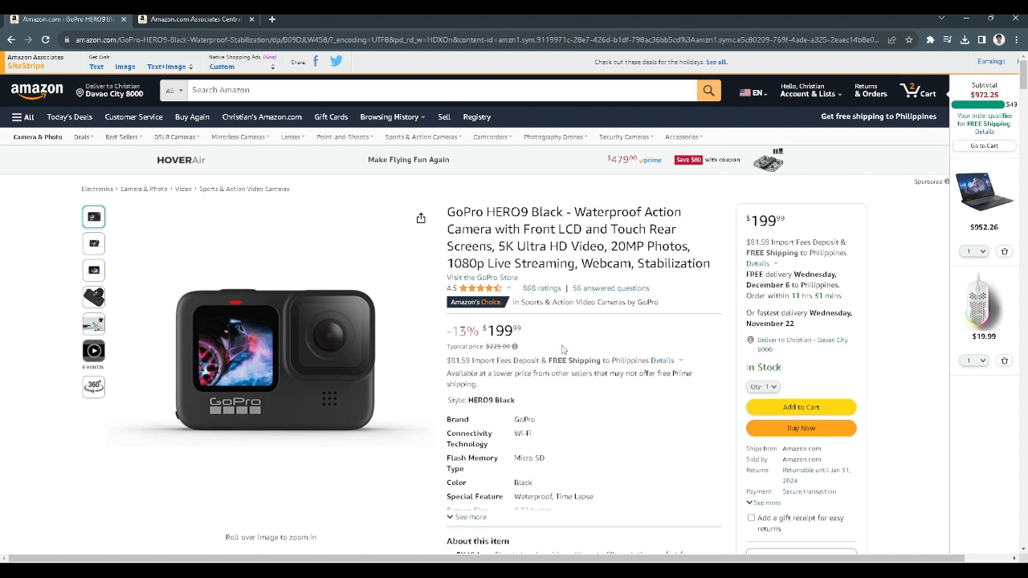
{"action": "mouse_move", "coordinate": [562, 349]}
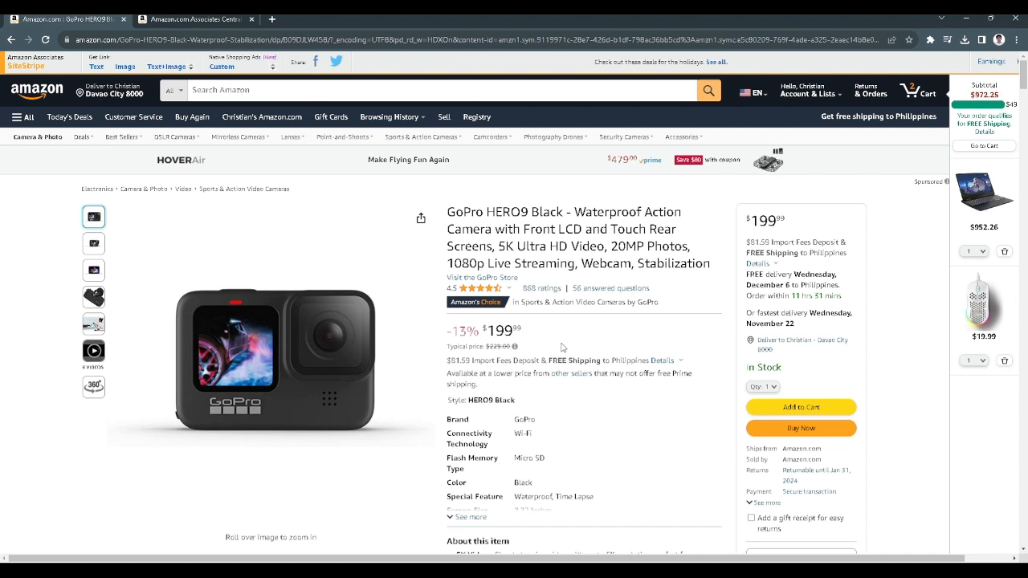
{"action": "mouse_move", "coordinate": [664, 481]}
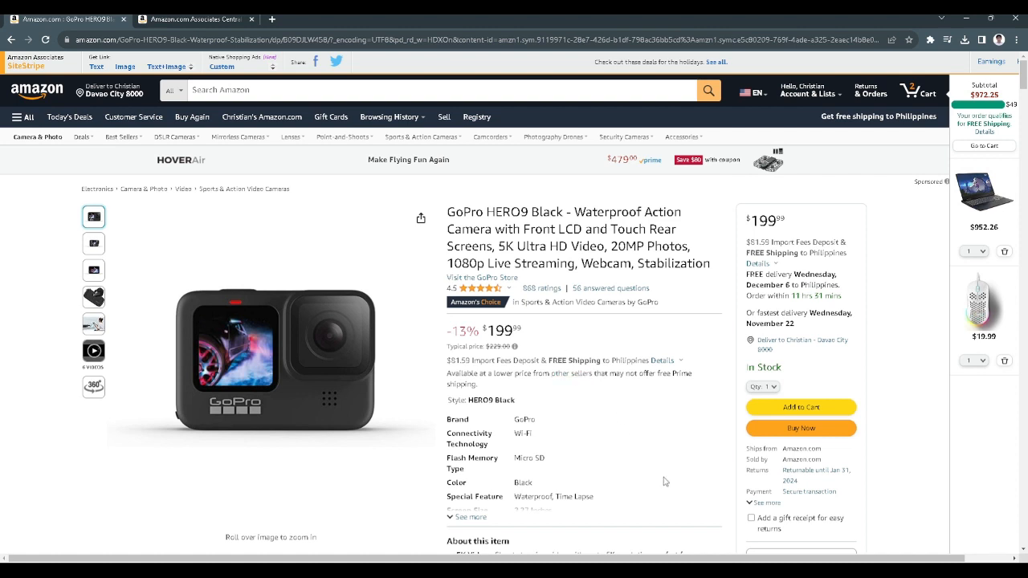
{"action": "mouse_move", "coordinate": [667, 495]}
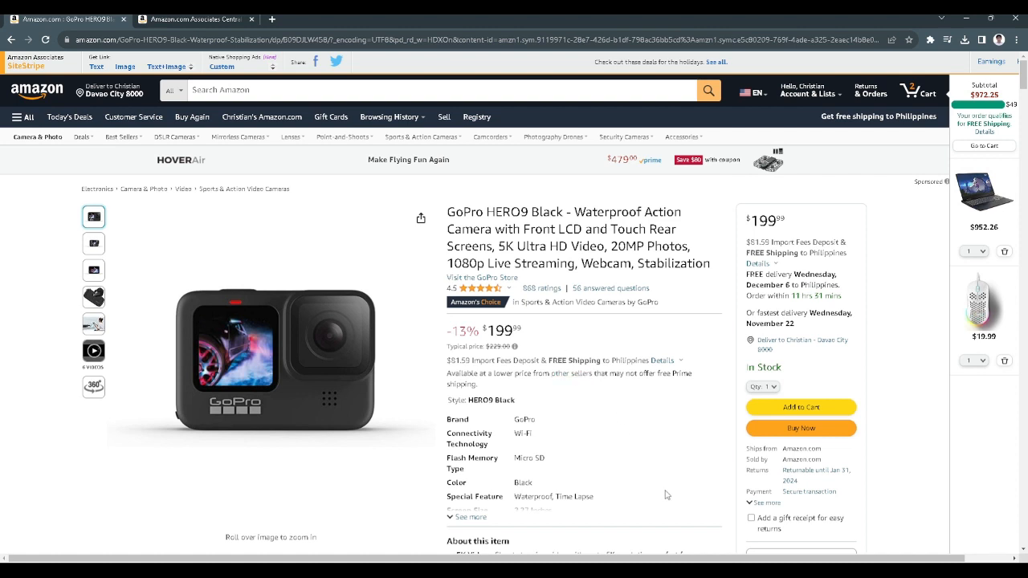